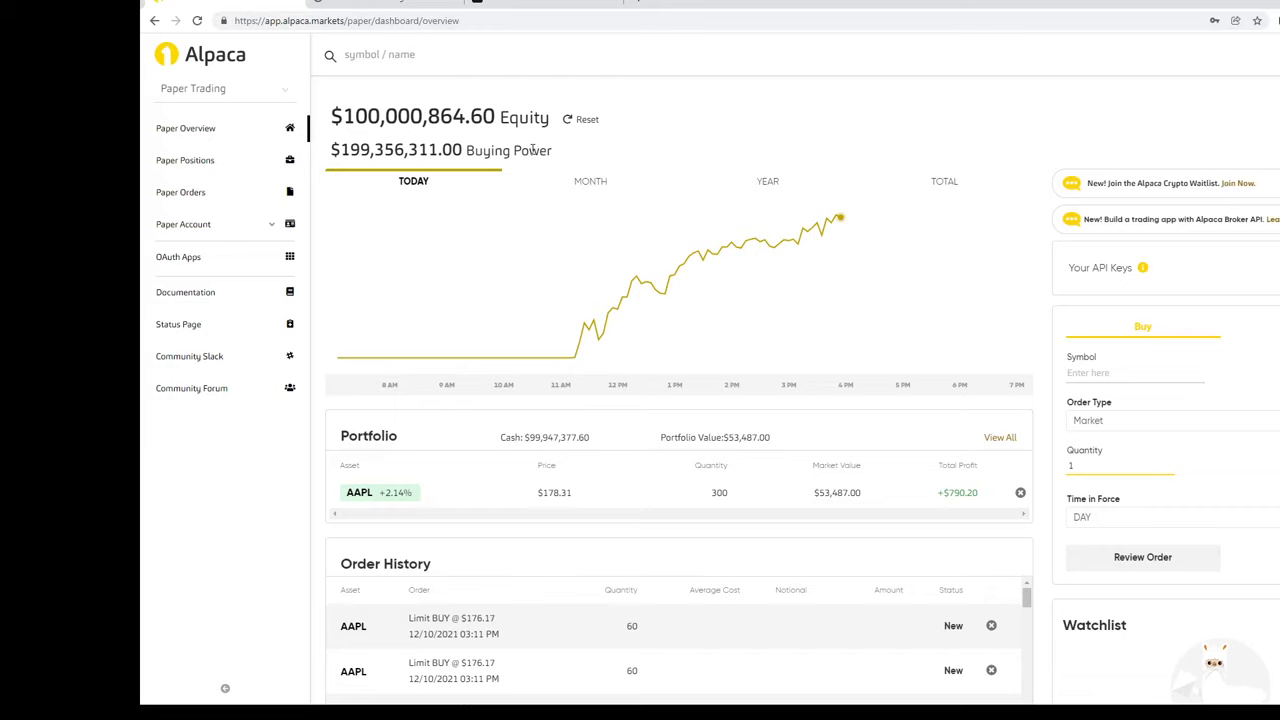
mouse_move(323, 128)
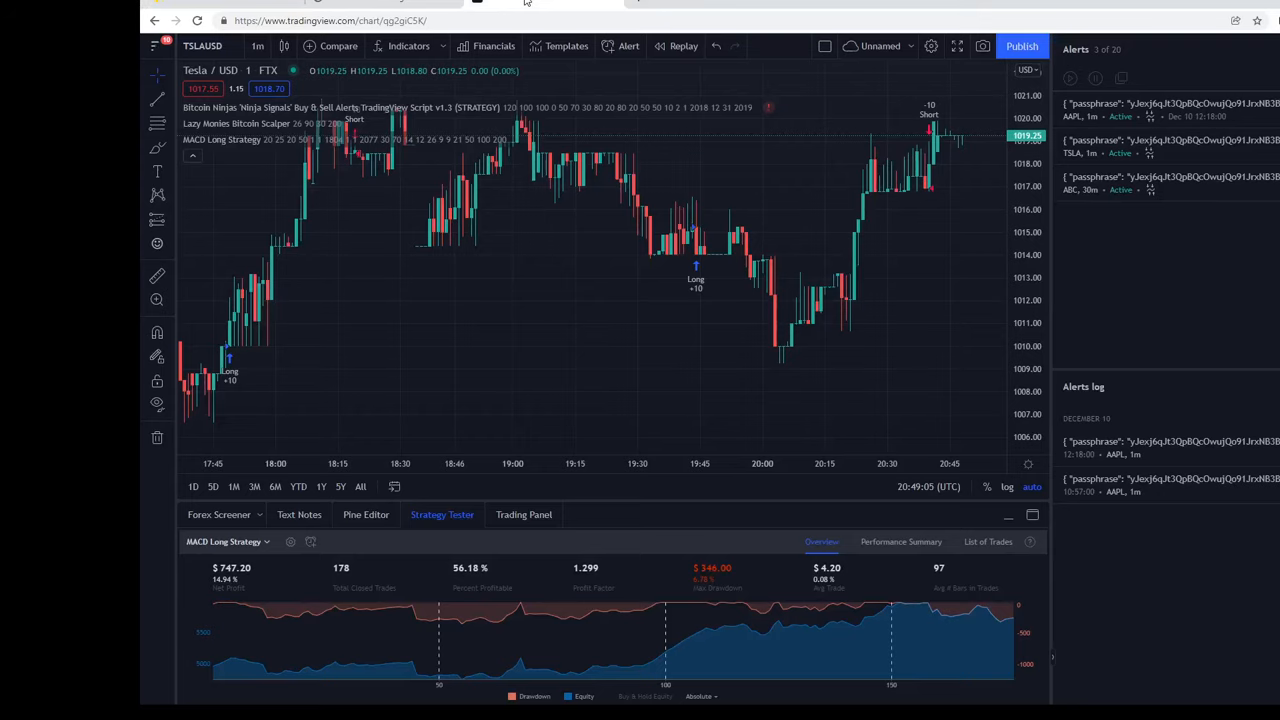
mouse_move(454, 298)
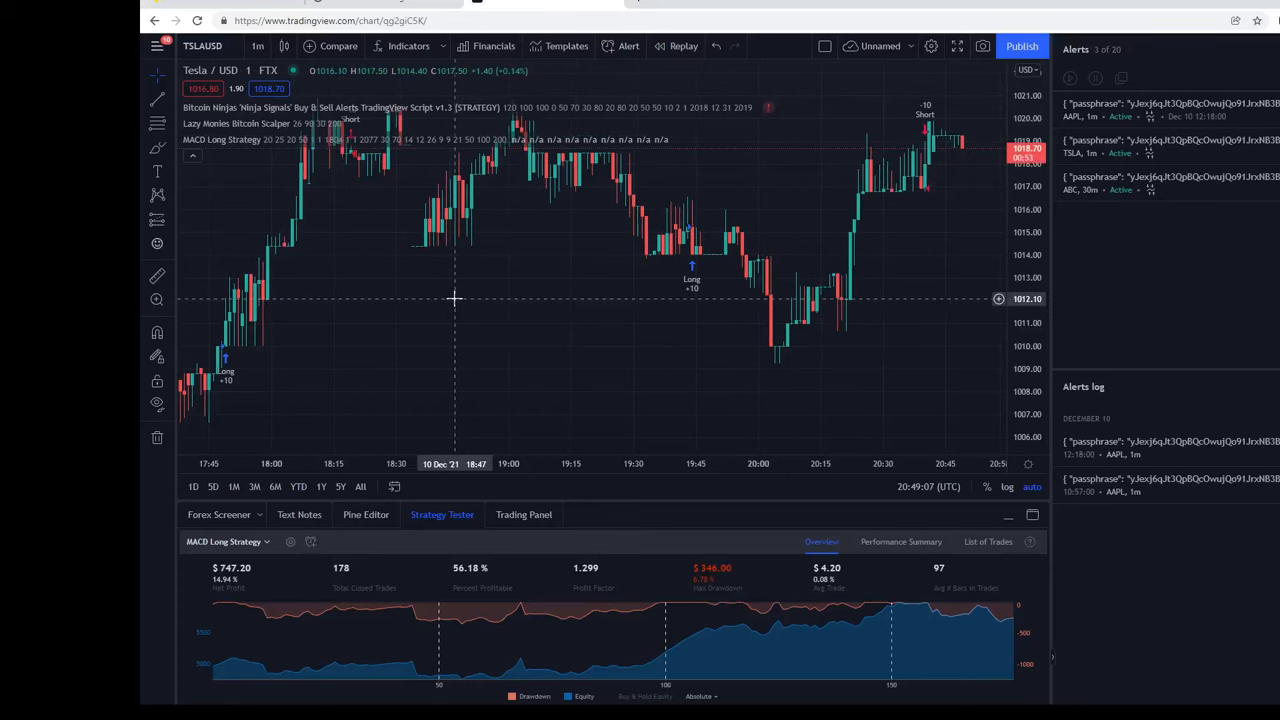
mouse_move(458, 222)
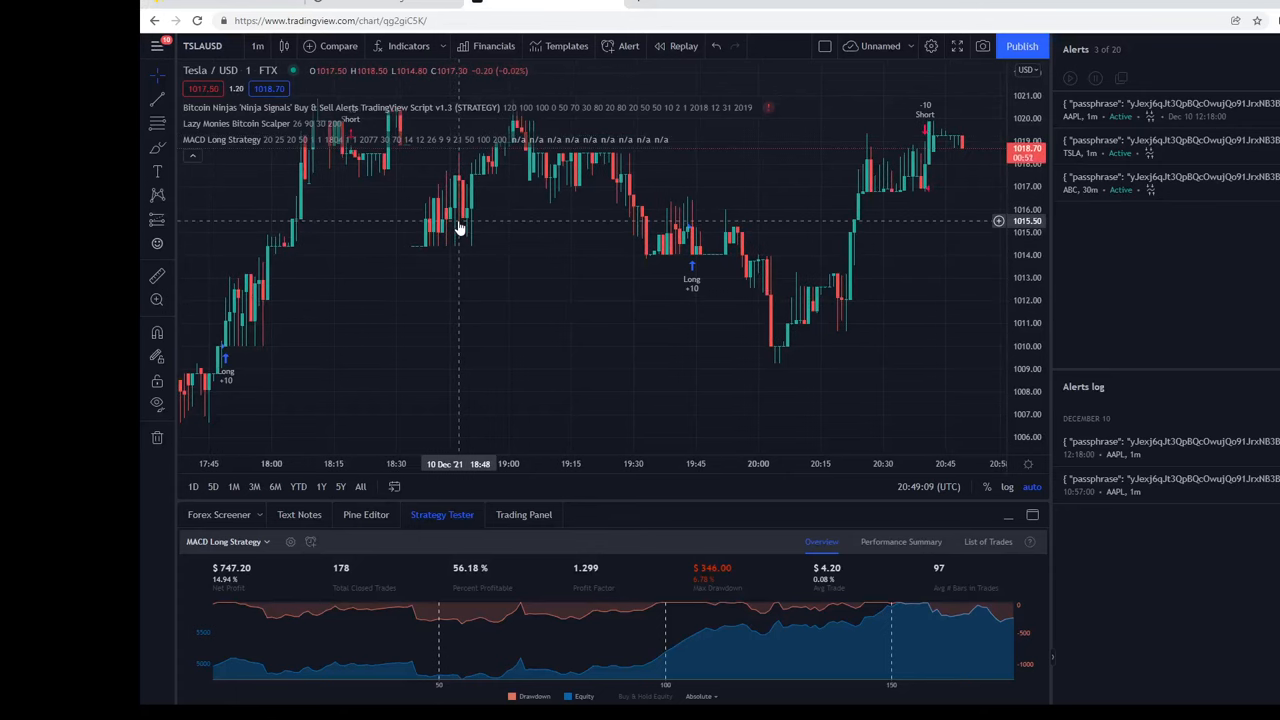
mouse_move(470, 252)
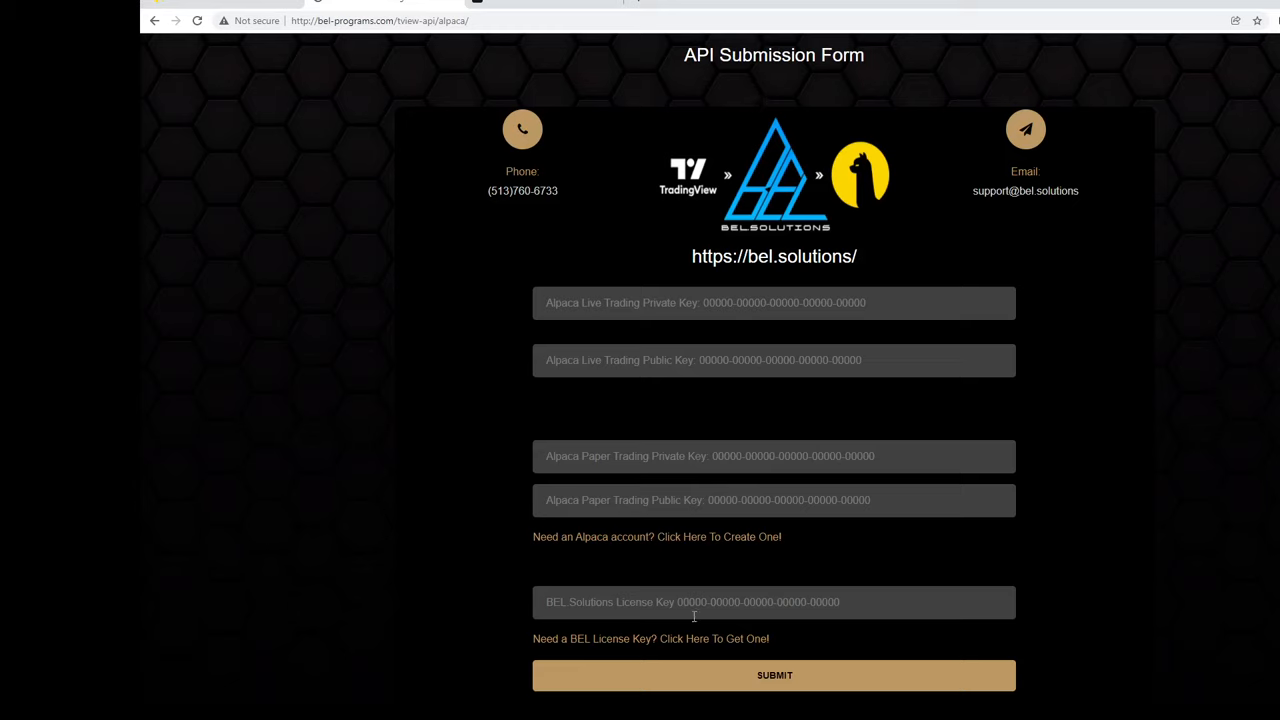
mouse_move(280, 484)
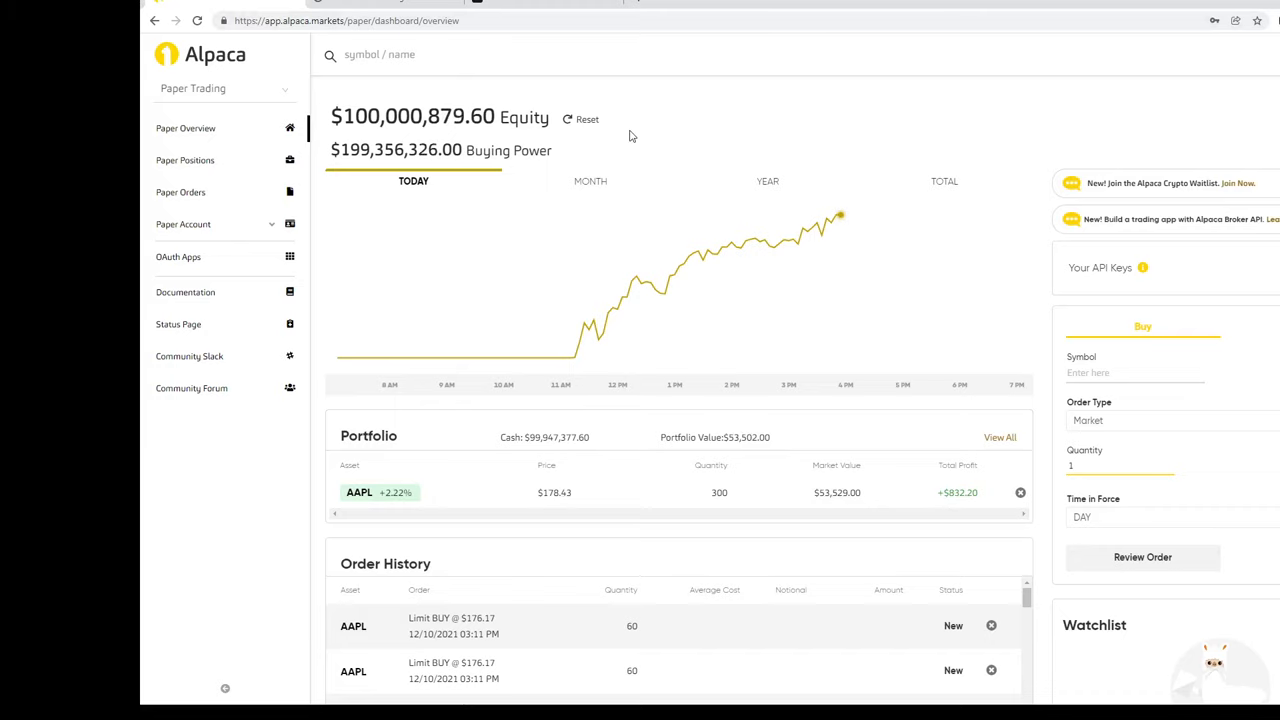
mouse_move(1249, 275)
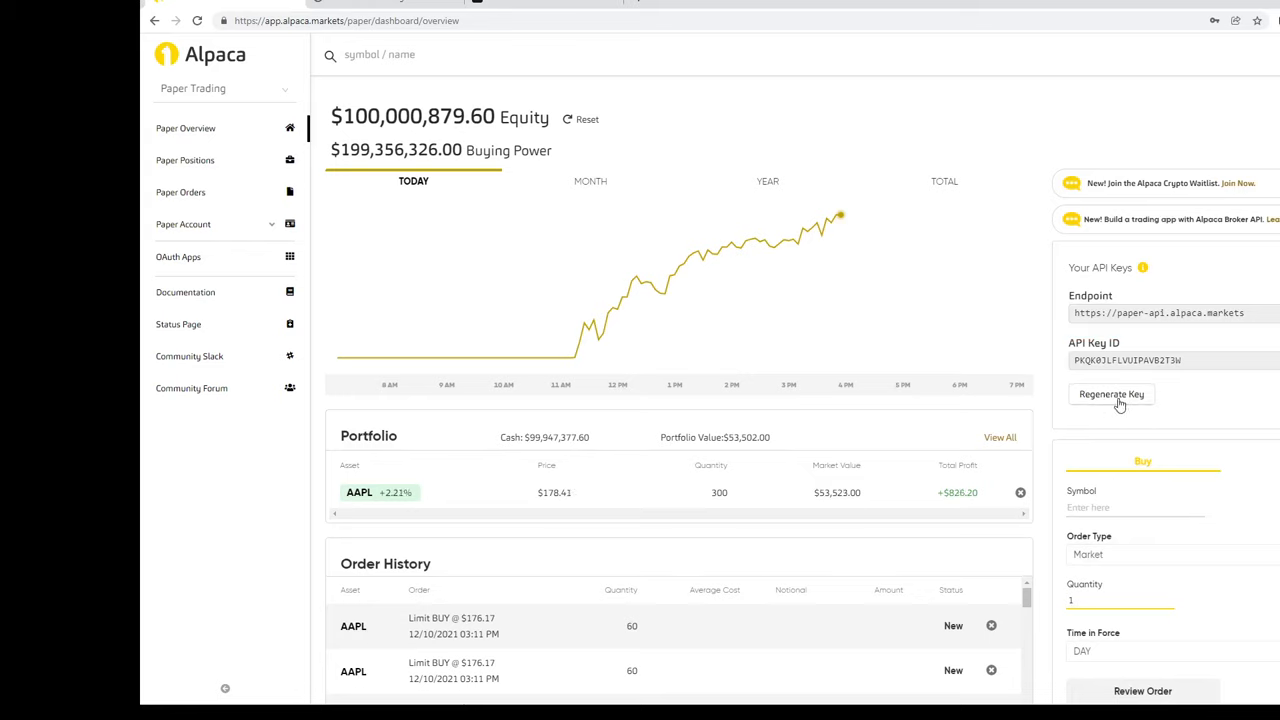
mouse_move(1122, 405)
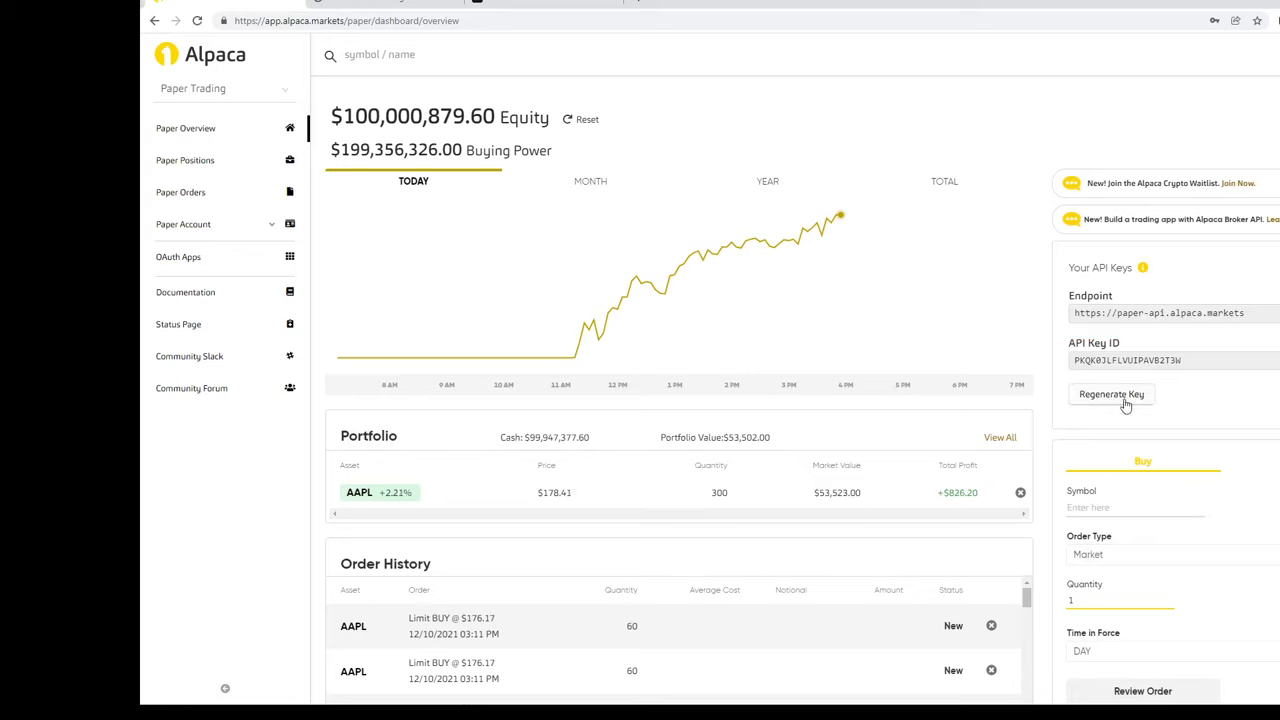
- Regenerate the Alpaca paper-trading API key and confirm the replacement
click(1111, 394)
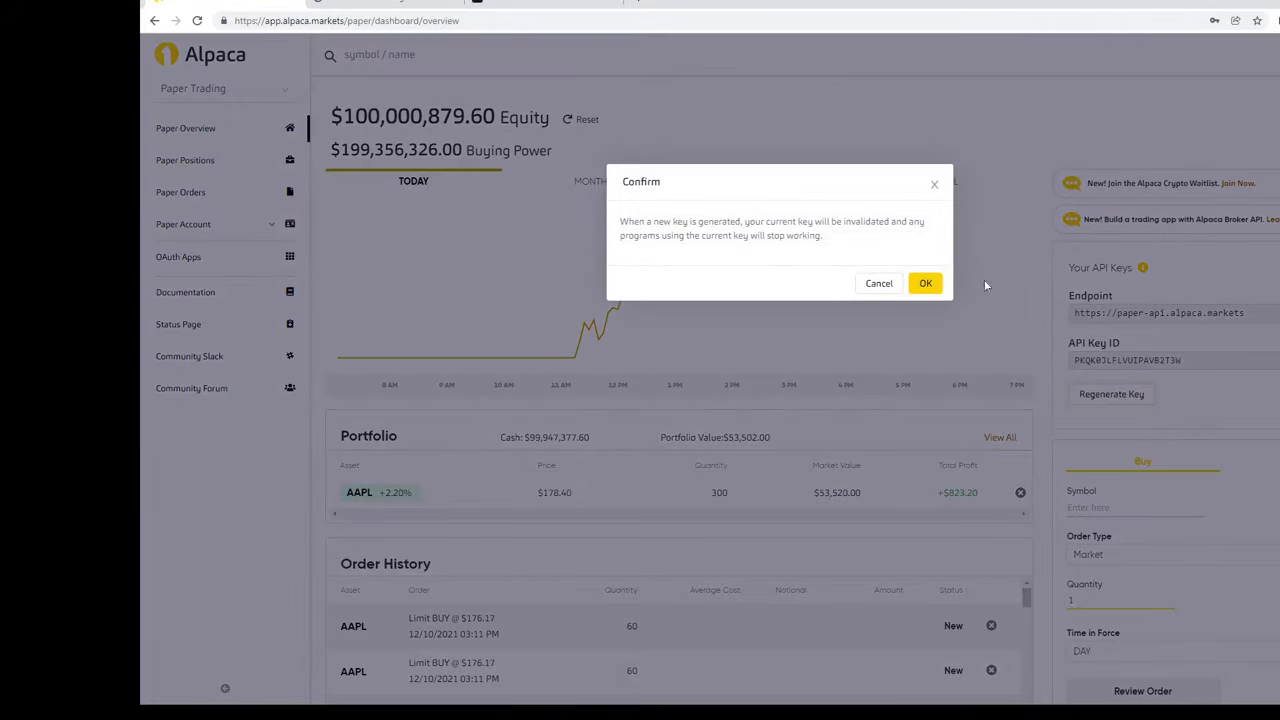
click(925, 283)
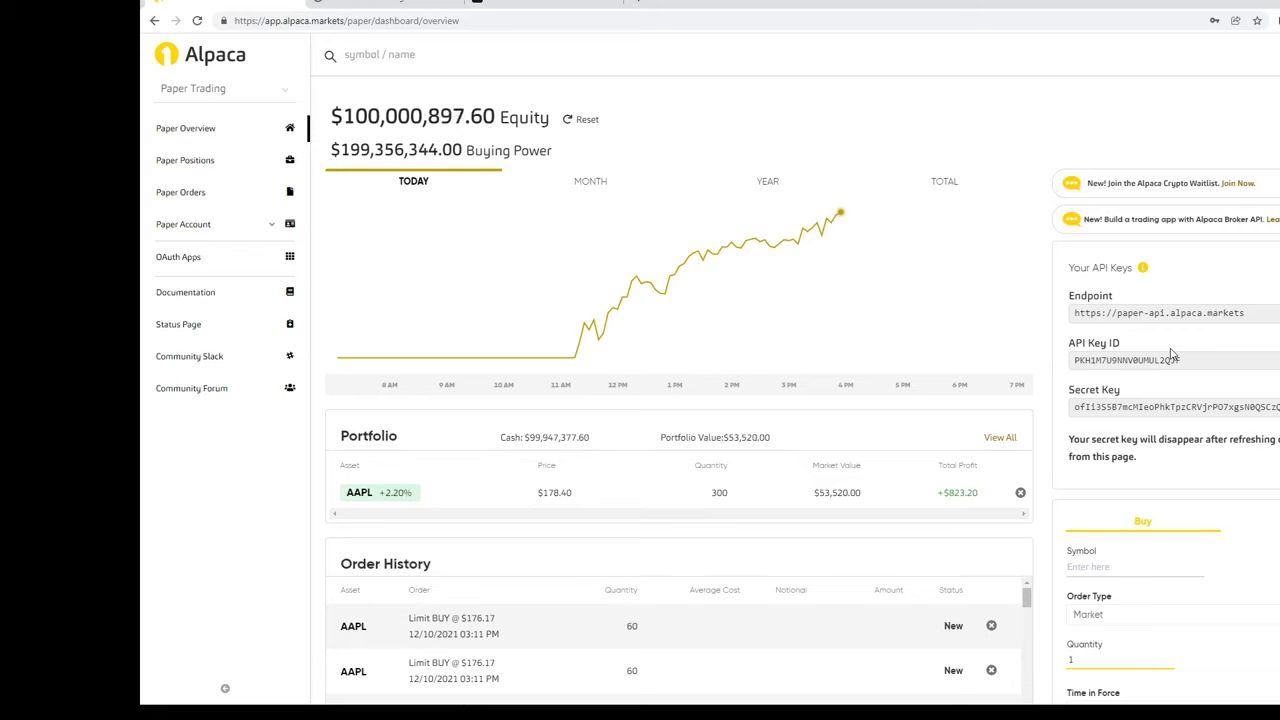
mouse_move(1165, 357)
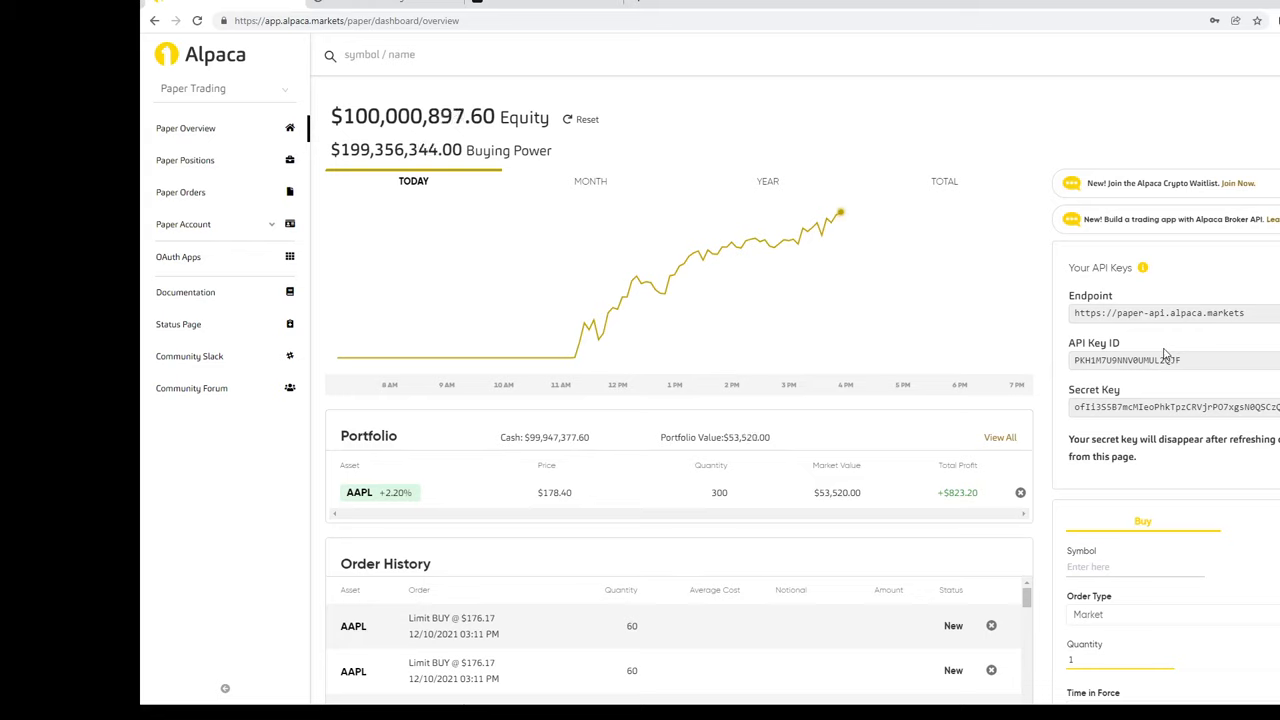
mouse_move(1163, 360)
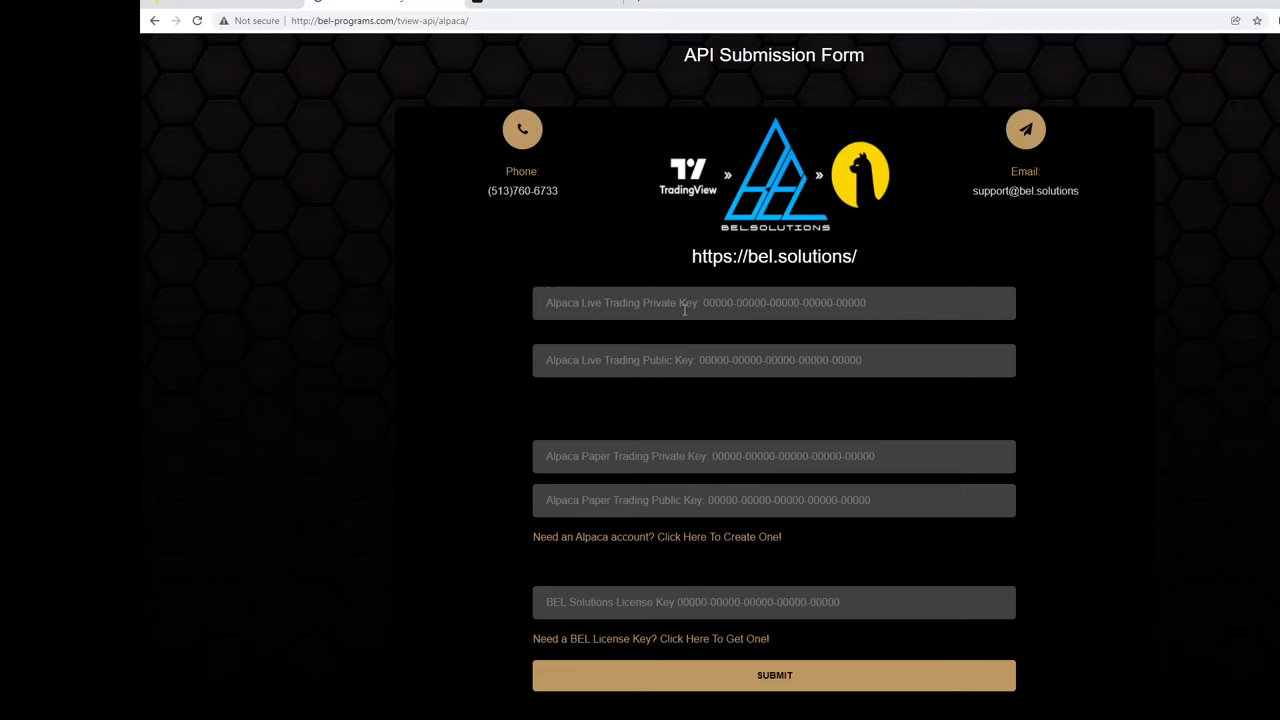
click(774, 500)
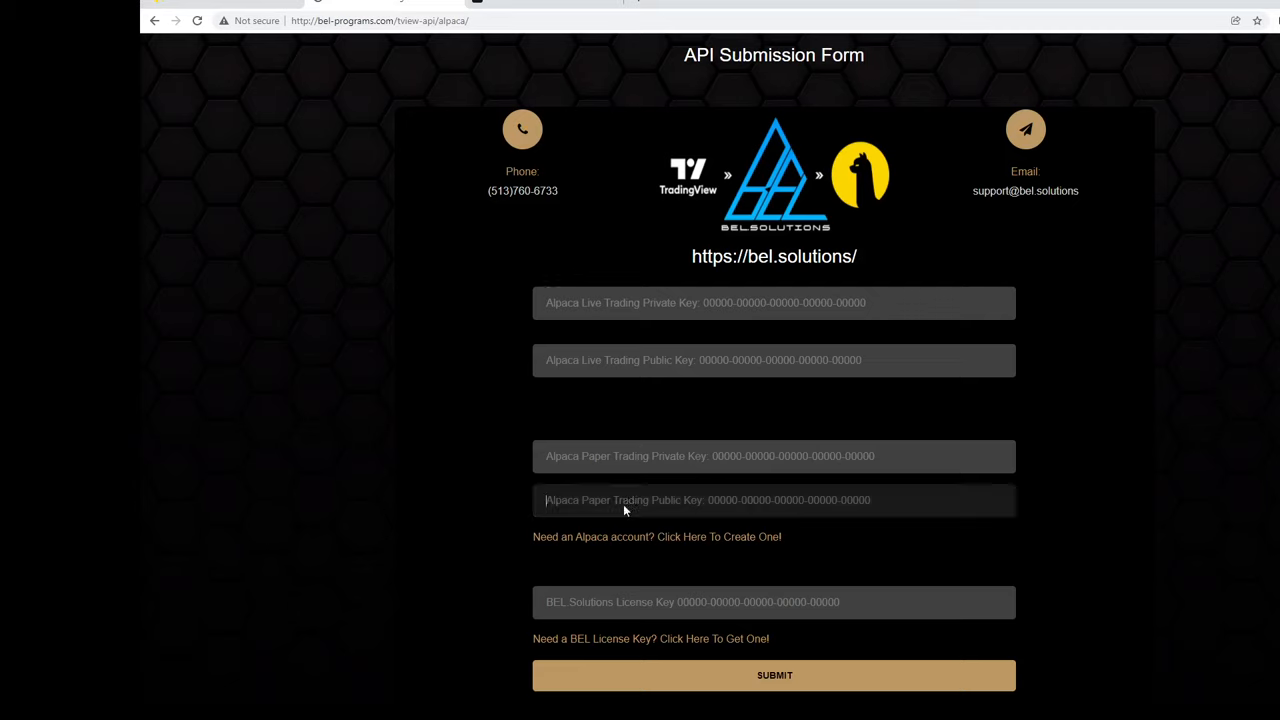
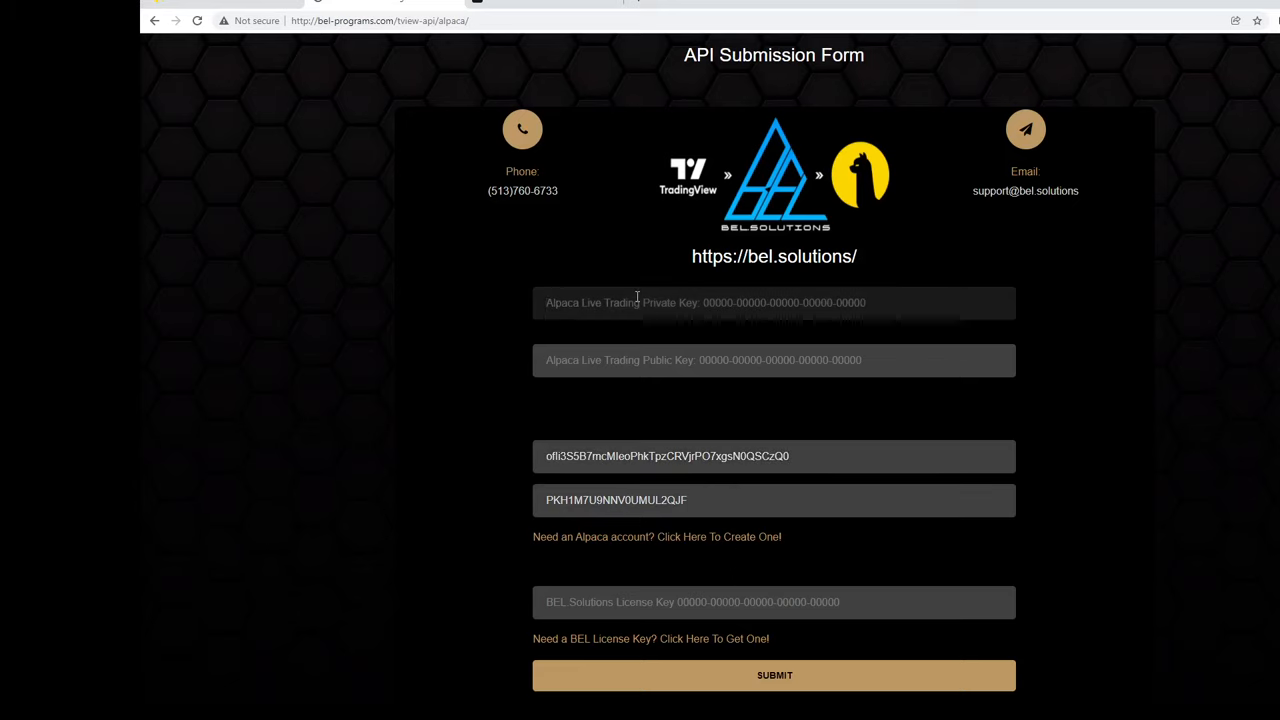
mouse_move(716, 307)
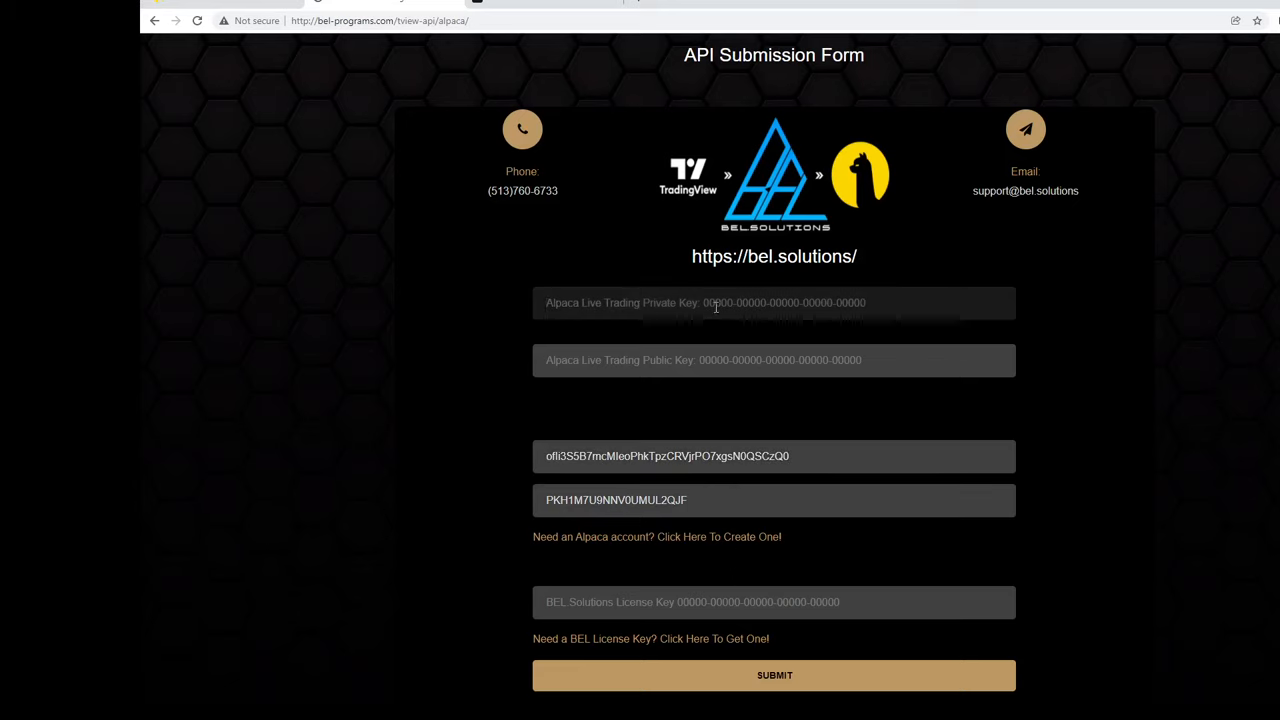
click(774, 302)
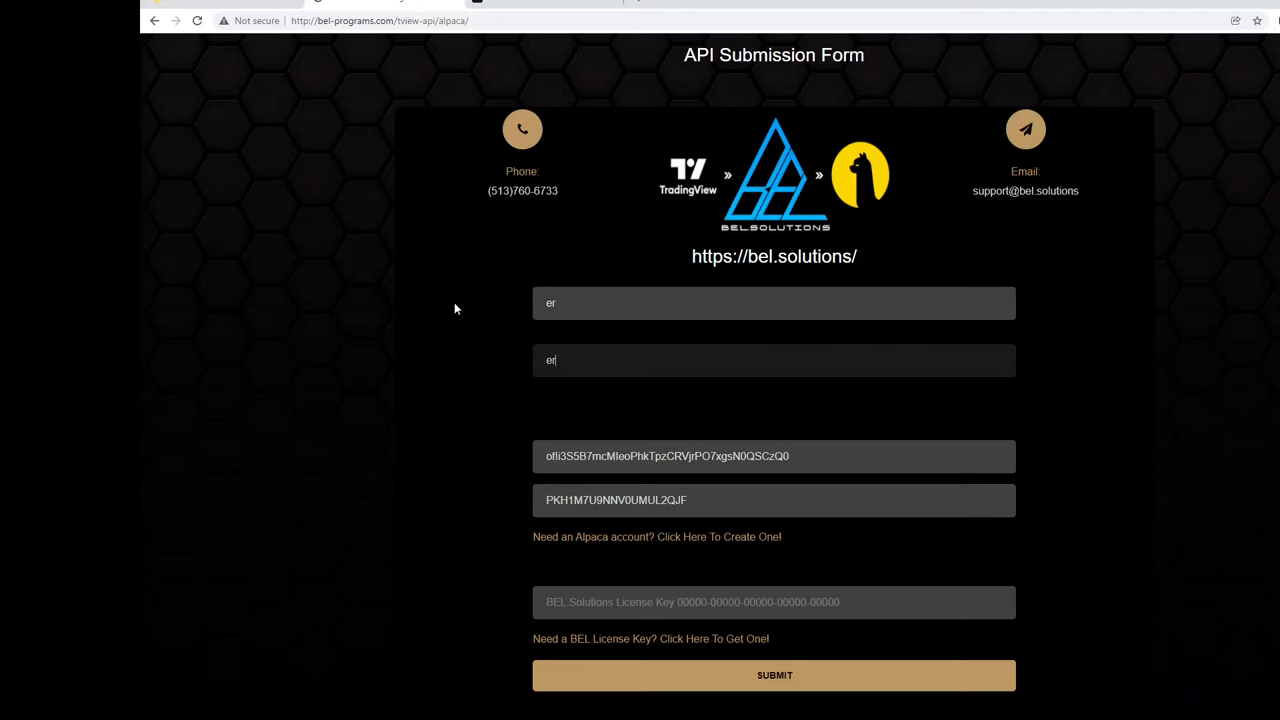
scroll(down, 3)
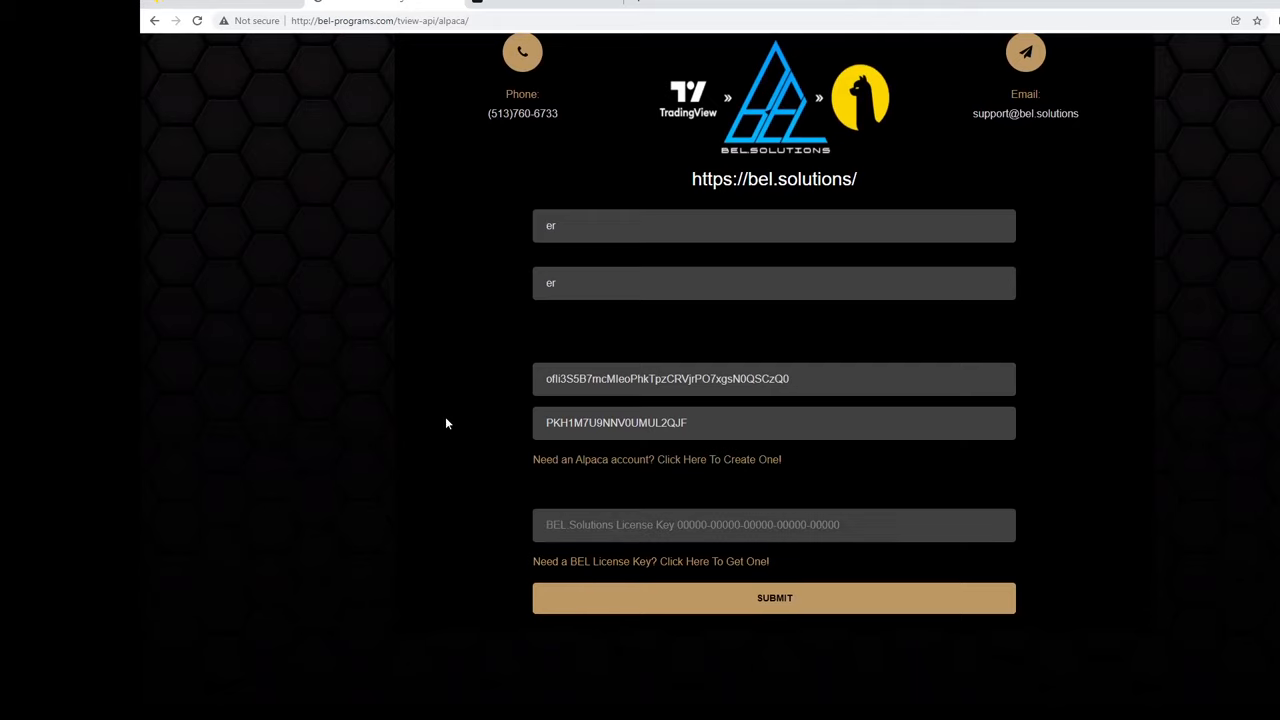
mouse_move(473, 473)
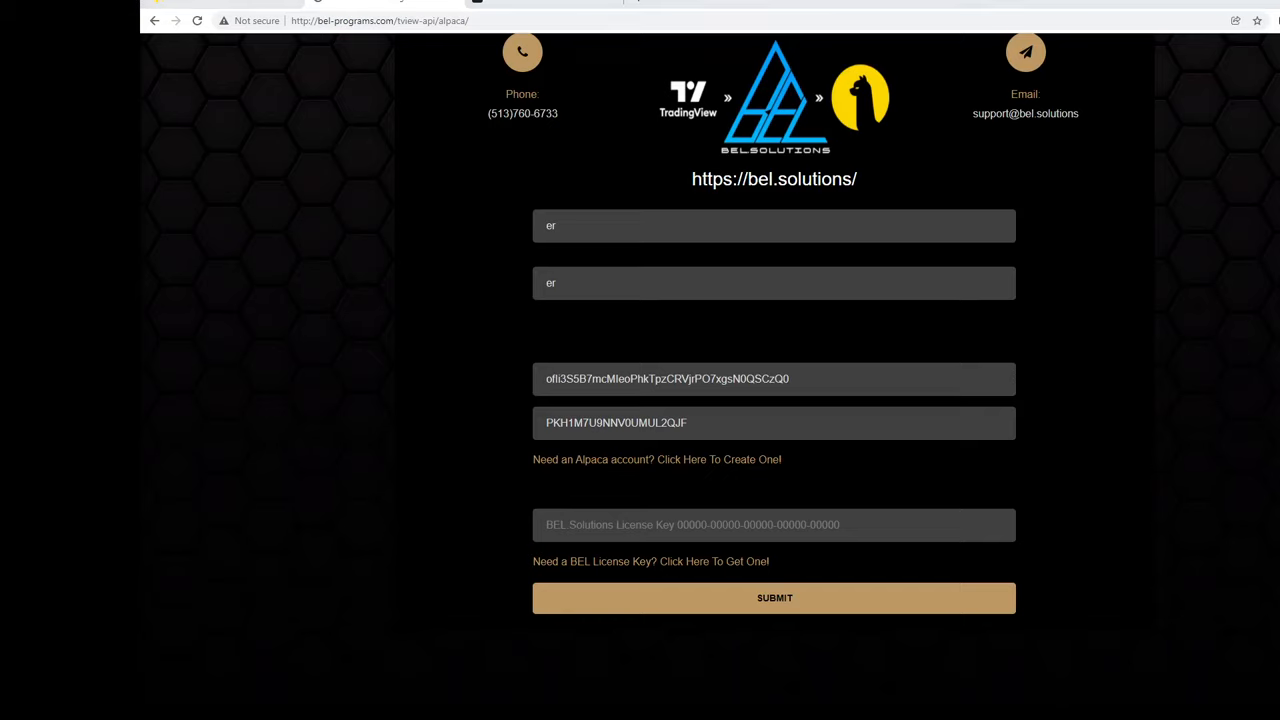
click(774, 525)
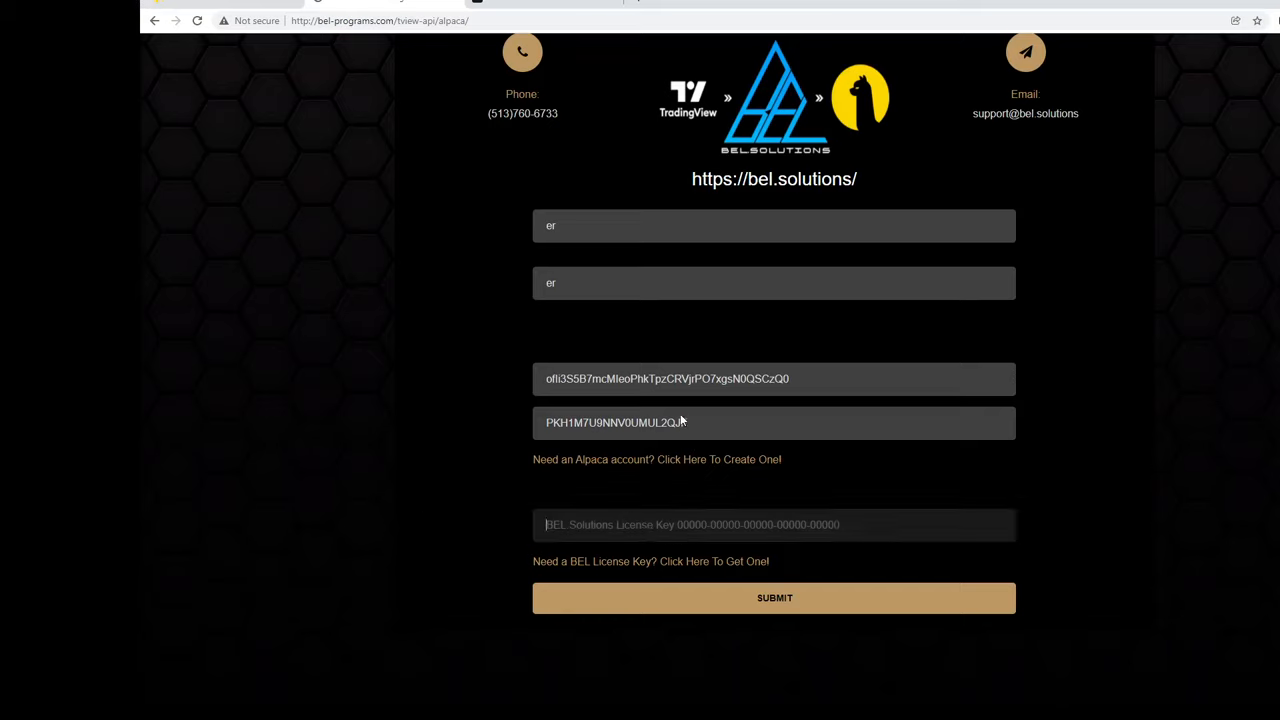
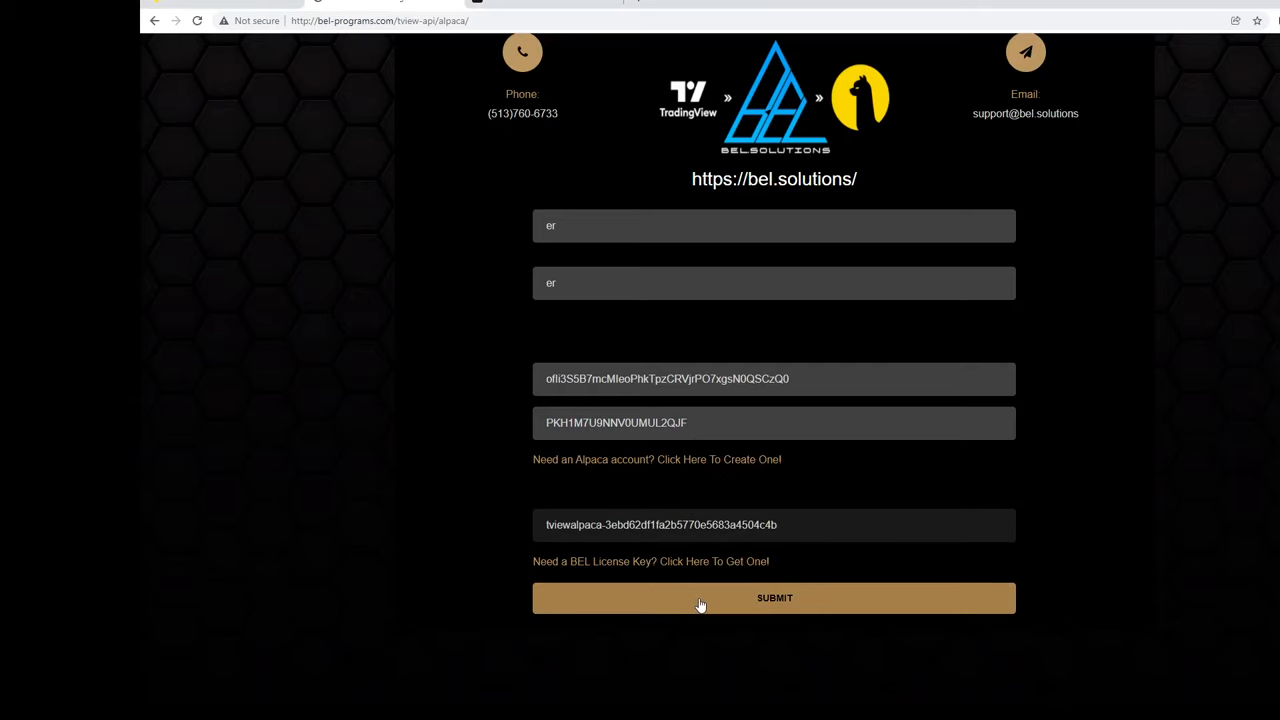
click(774, 598)
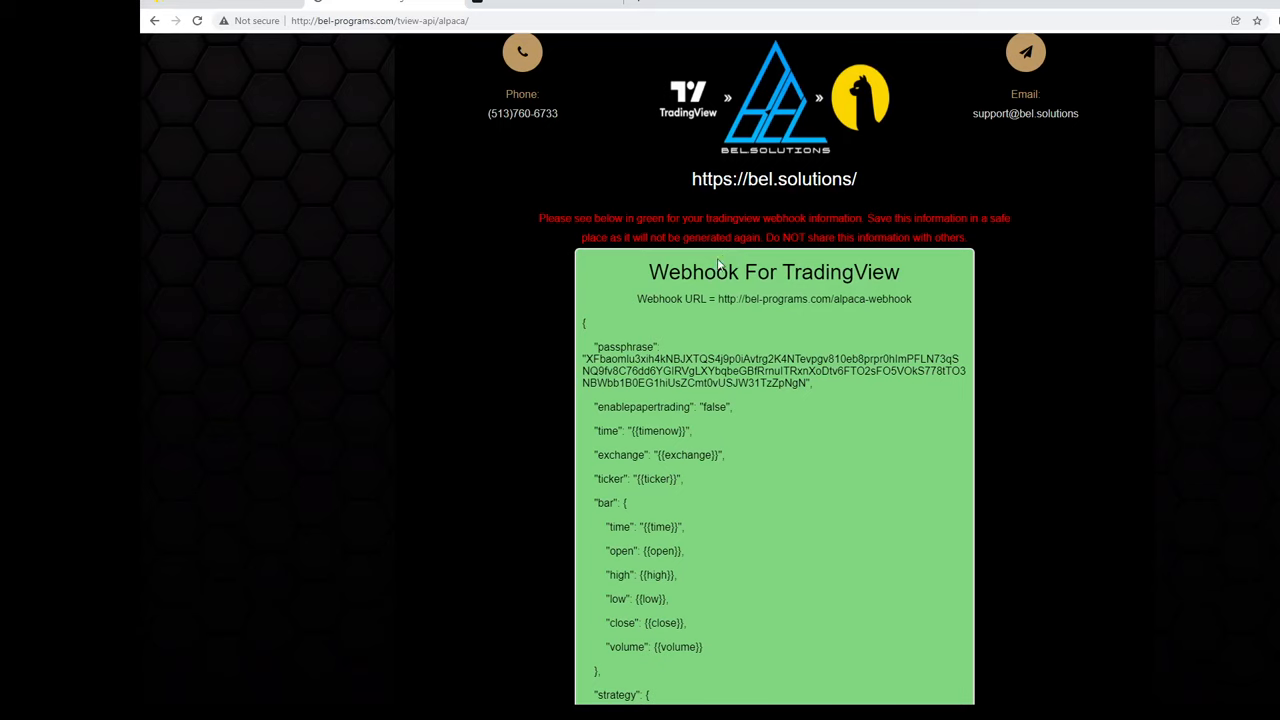
mouse_move(612, 343)
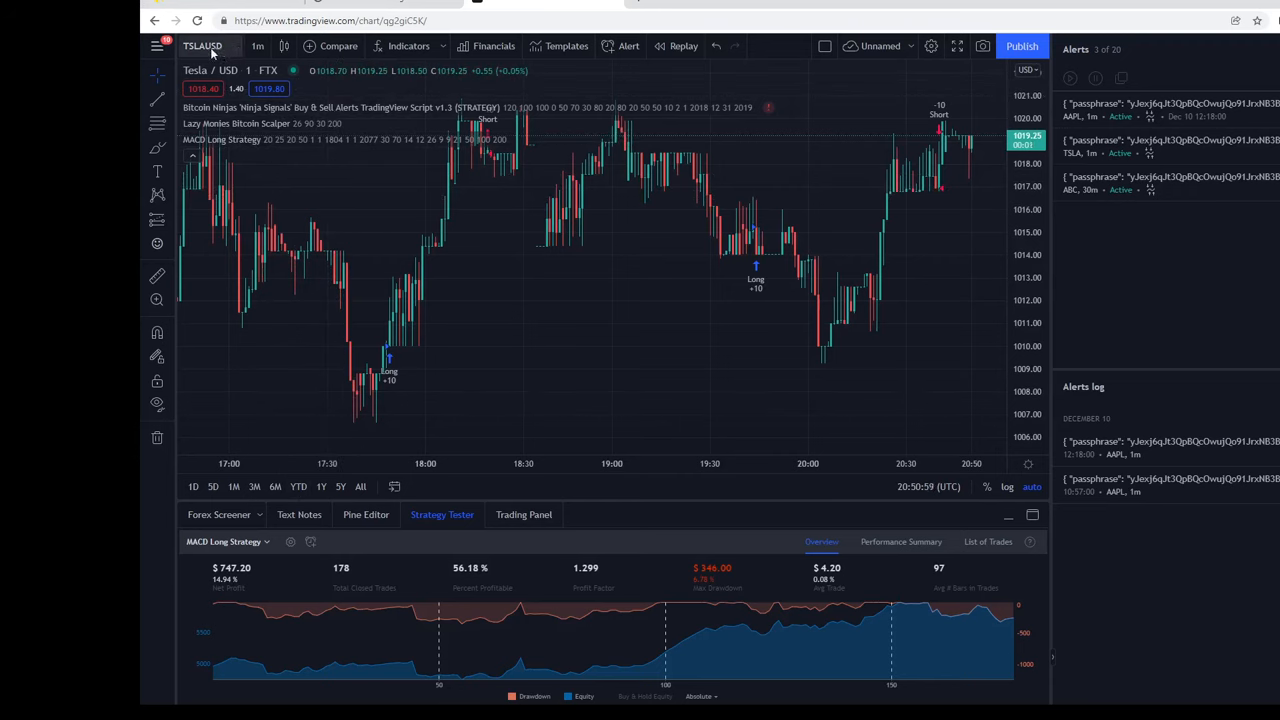
- Start a TSLAUSD alert with condition MACD Long Strategy and webhook delivery enabled, ready for the BEL URL
click(202, 46)
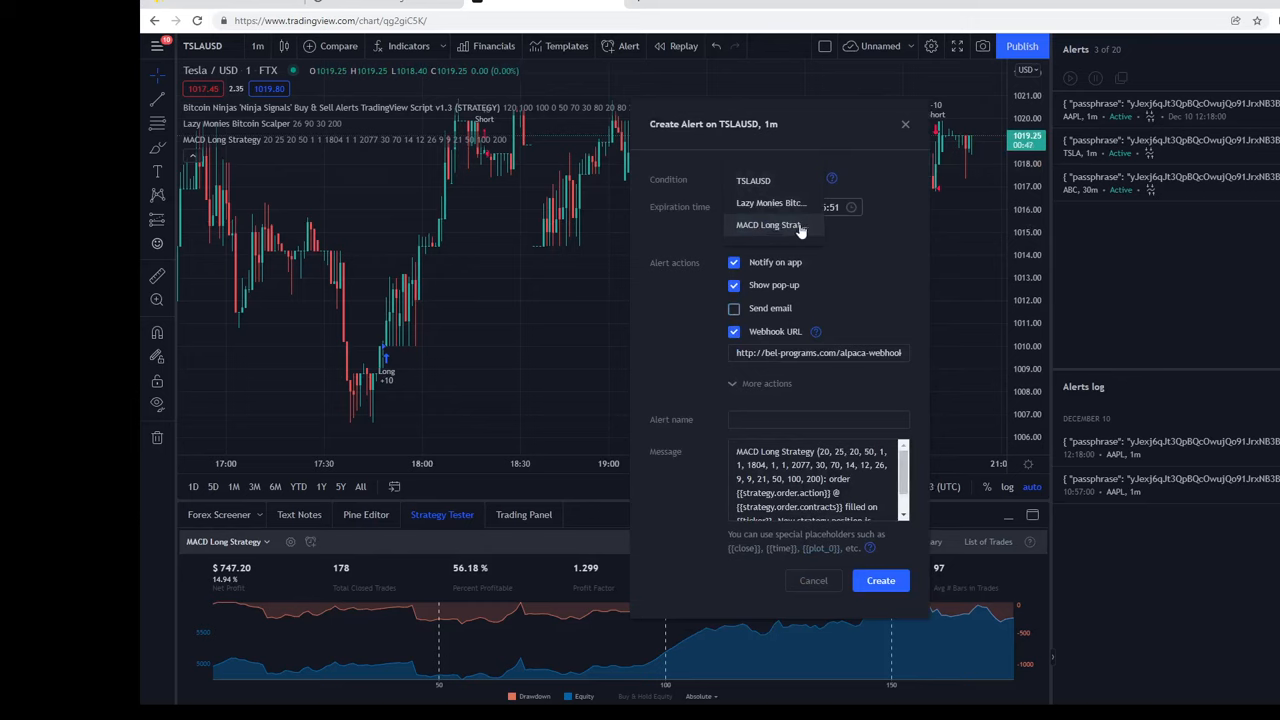
click(769, 224)
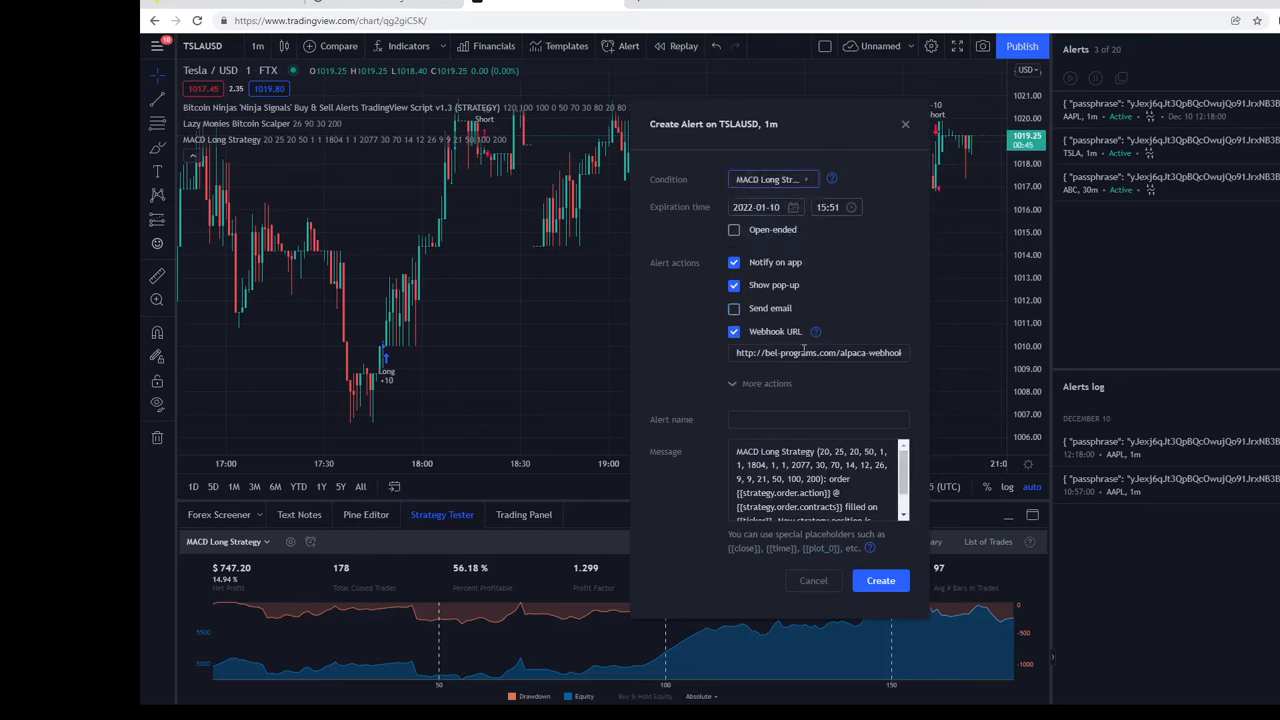
click(734, 331)
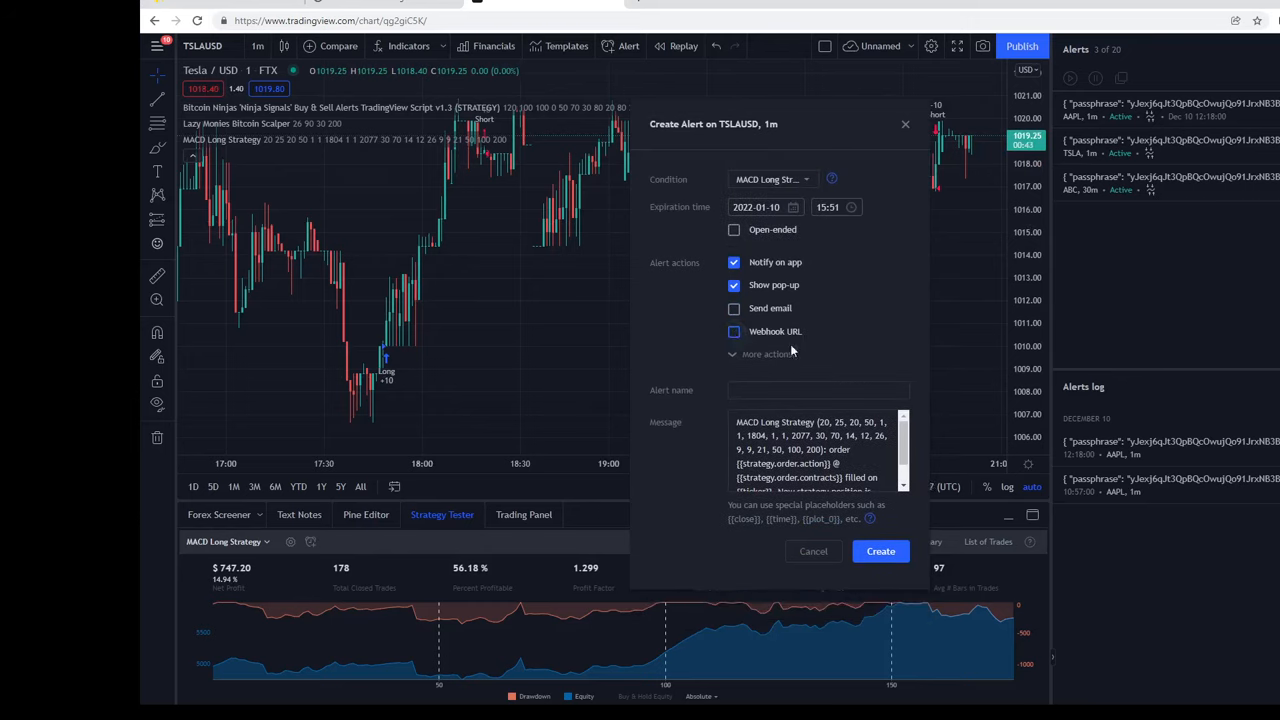
click(735, 331)
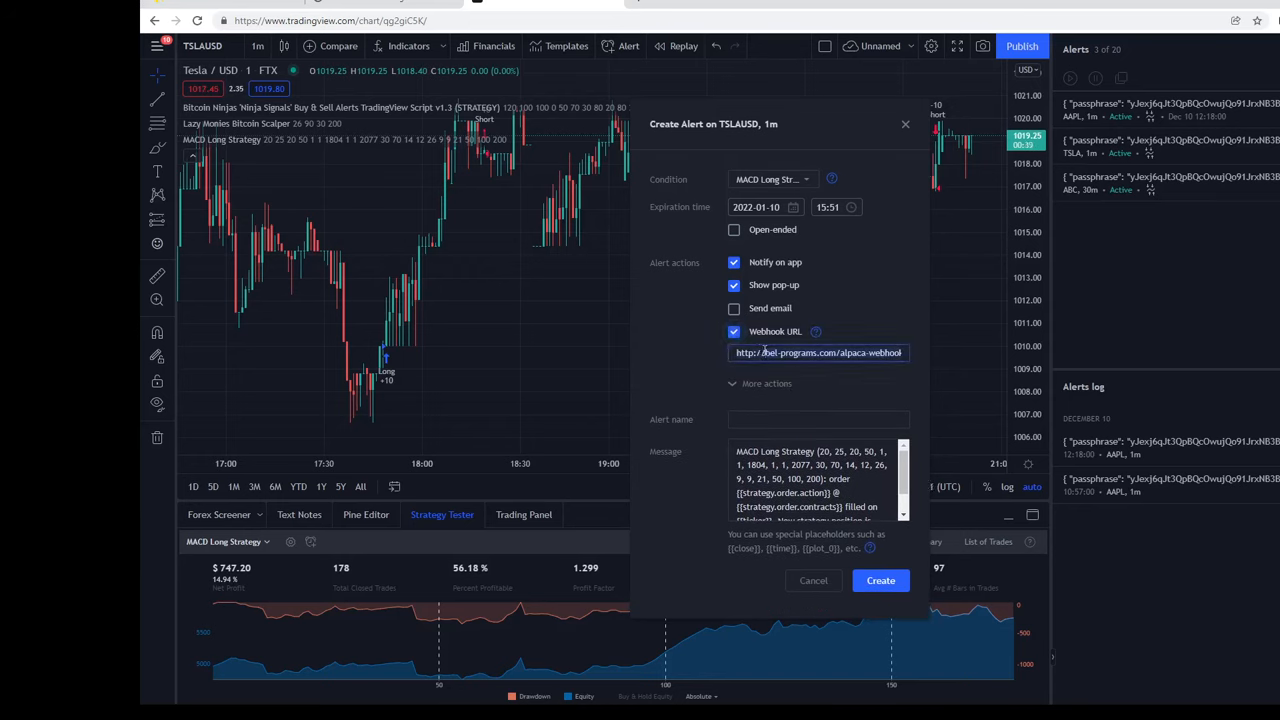
click(818, 352)
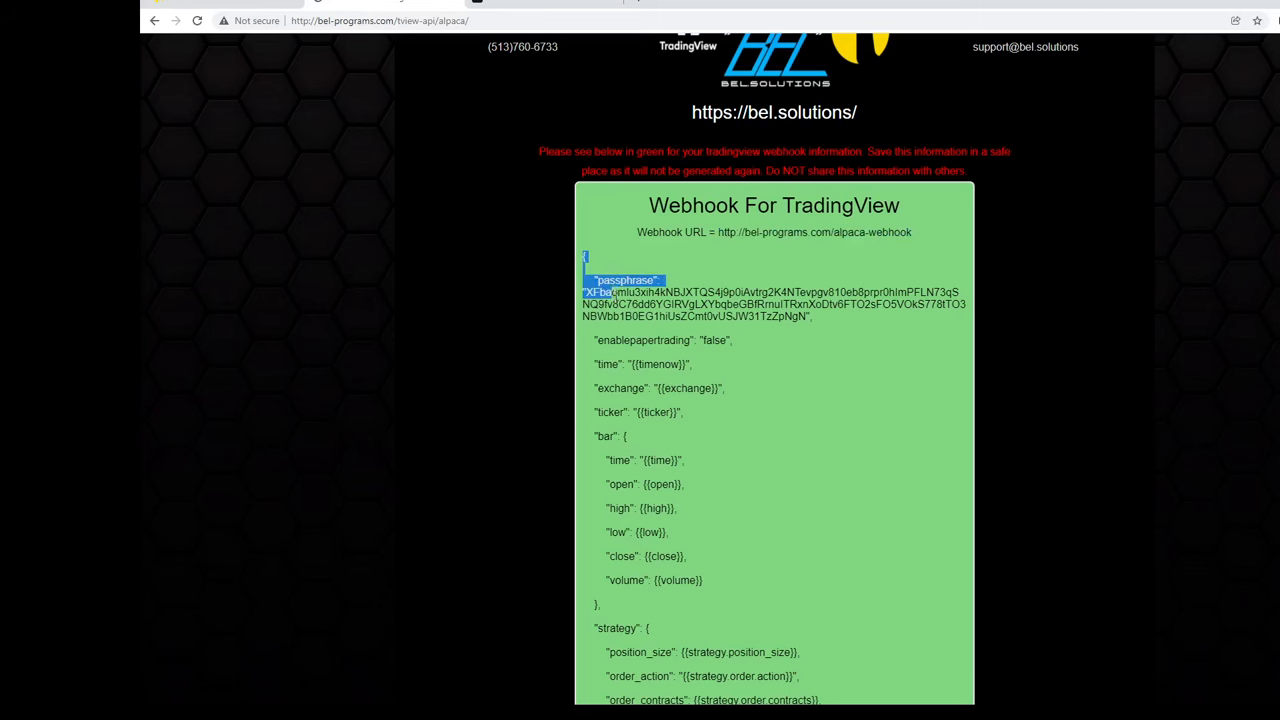
- Select the whole JSON webhook message block on the BEL page for copying
scroll(down, 3)
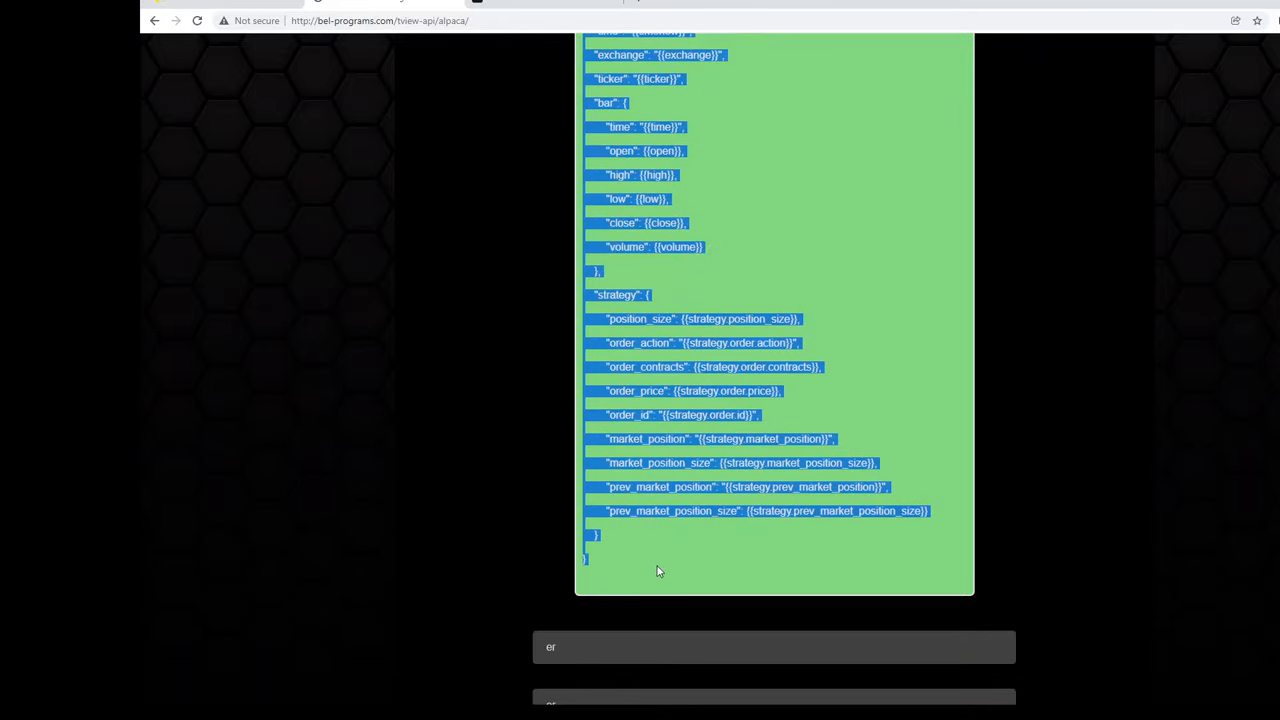
mouse_move(619, 263)
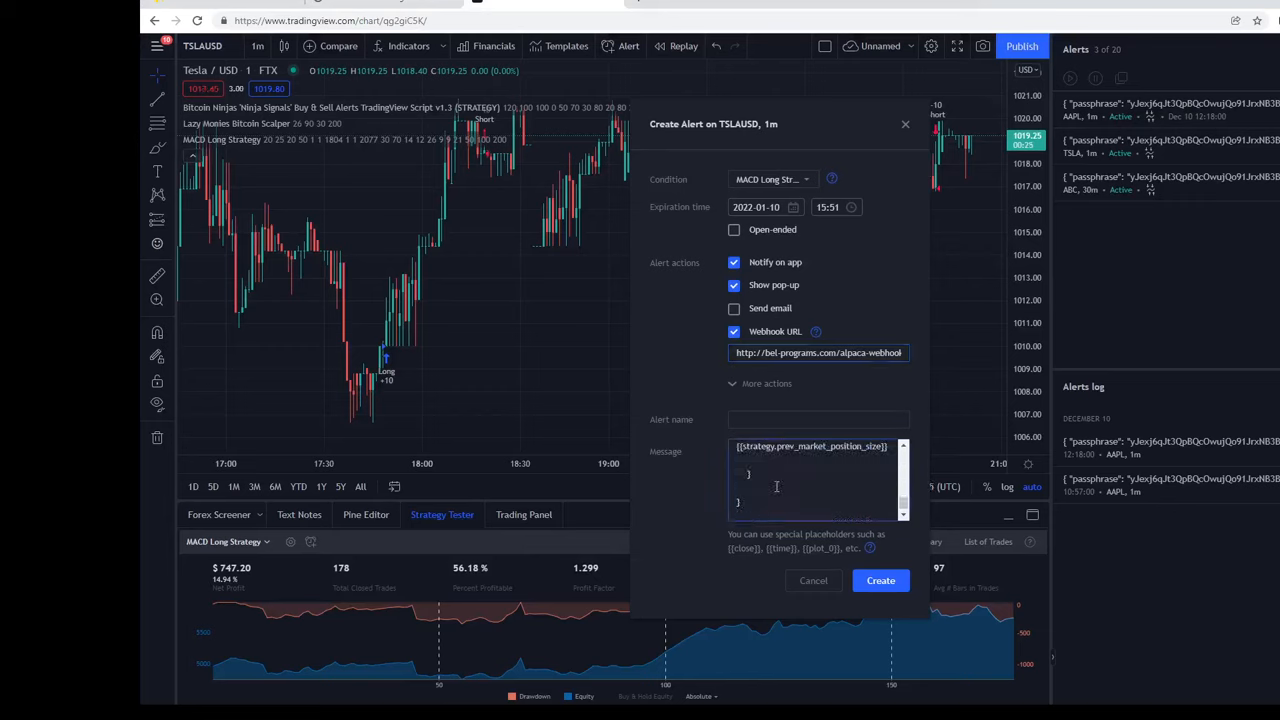
- Create the TSLAUSD alert carrying the BEL passphrase JSON as its message
scroll(down, 3)
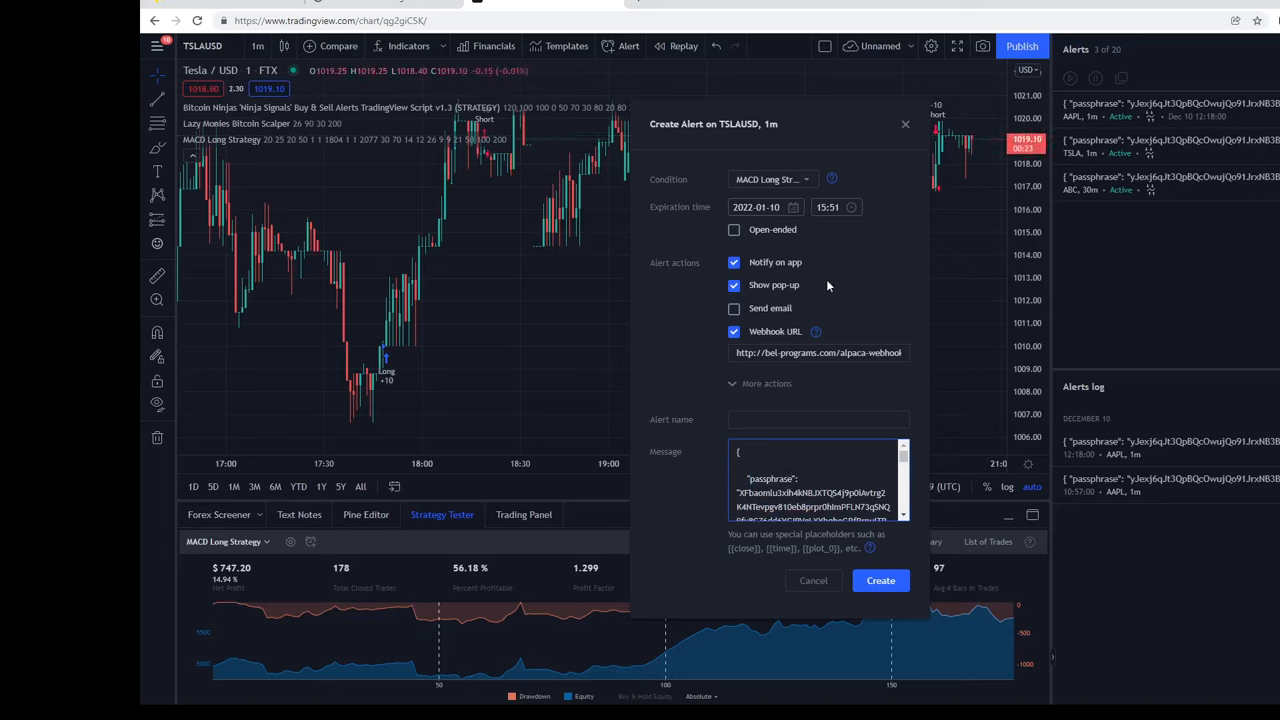
mouse_move(880, 580)
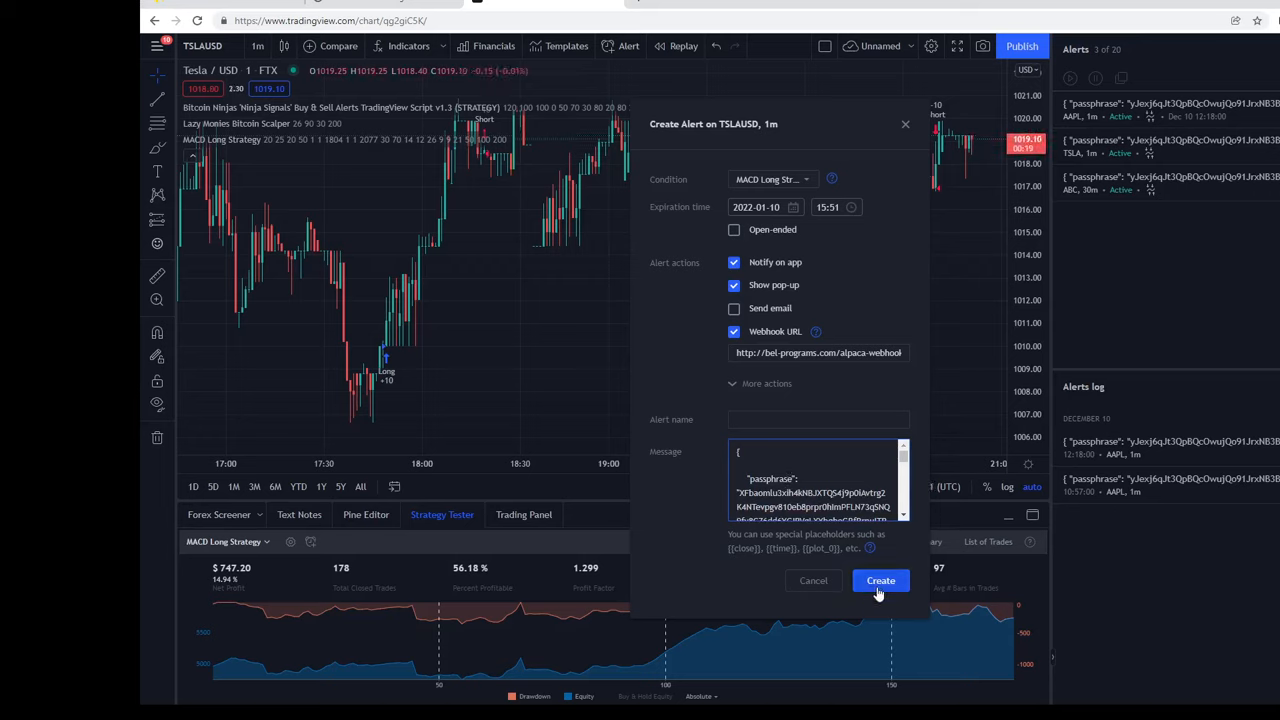
click(879, 580)
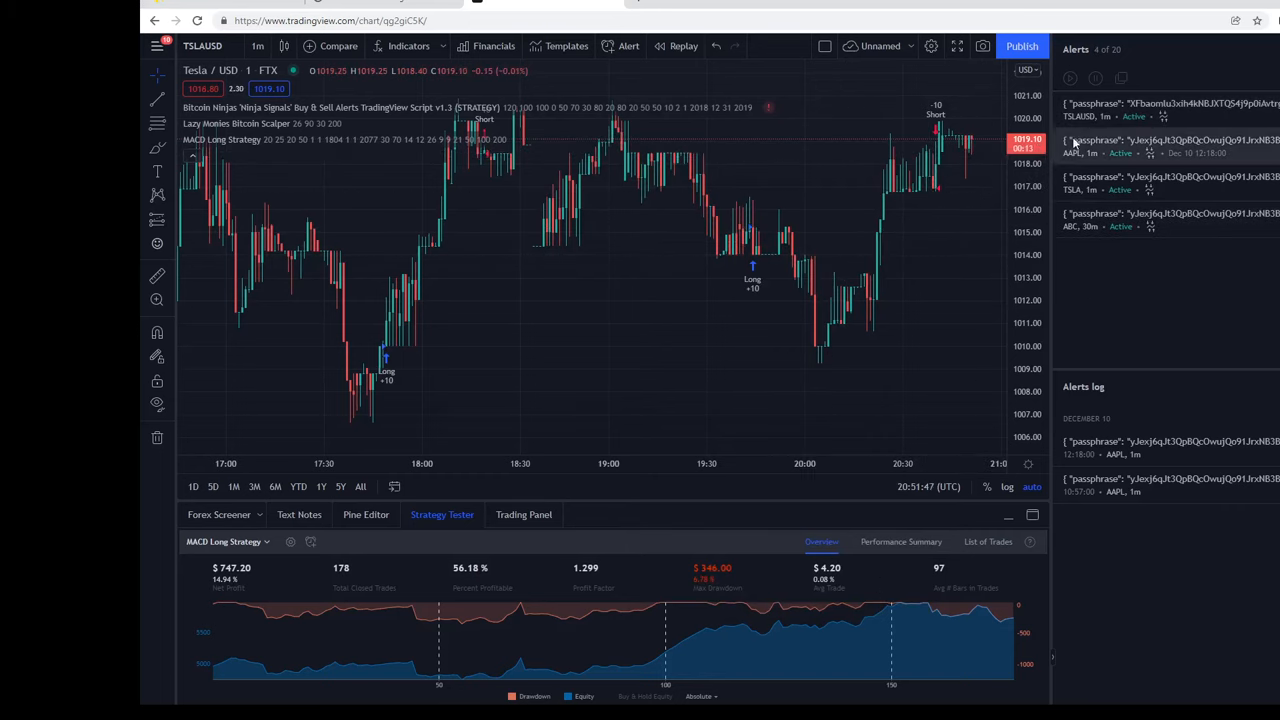
mouse_move(520, 324)
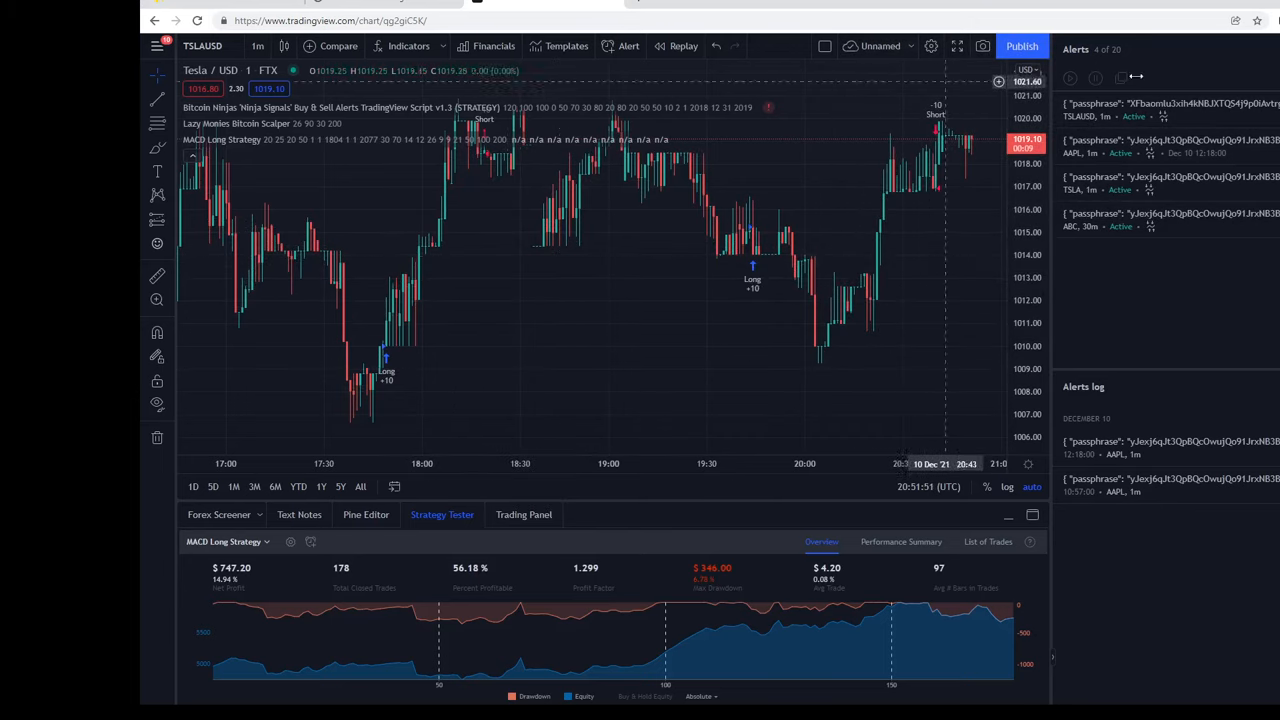
mouse_move(800, 430)
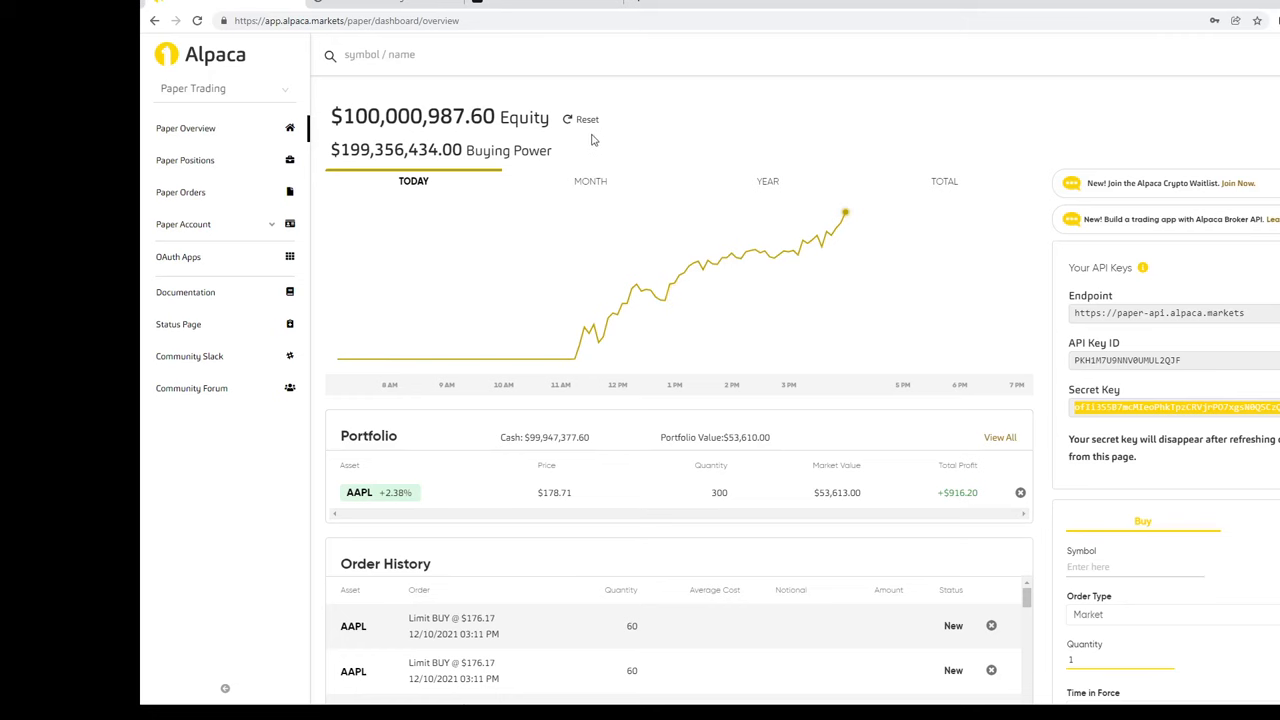
mouse_move(463, 177)
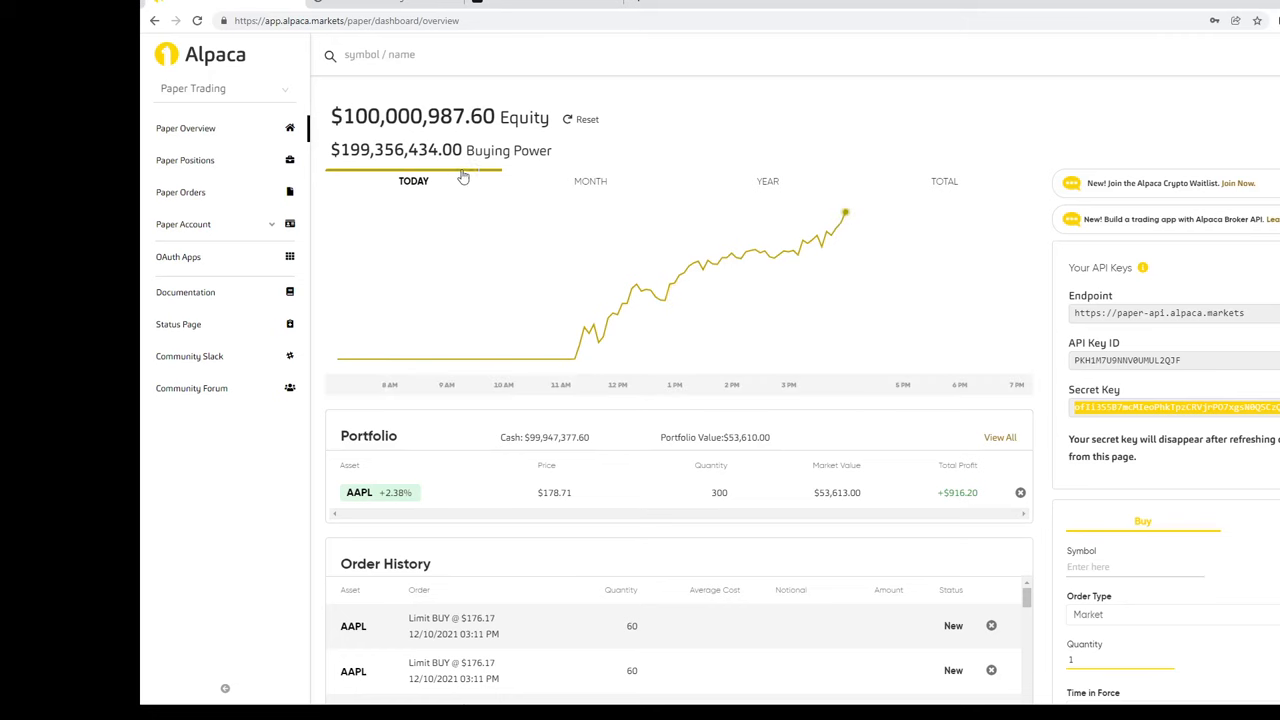